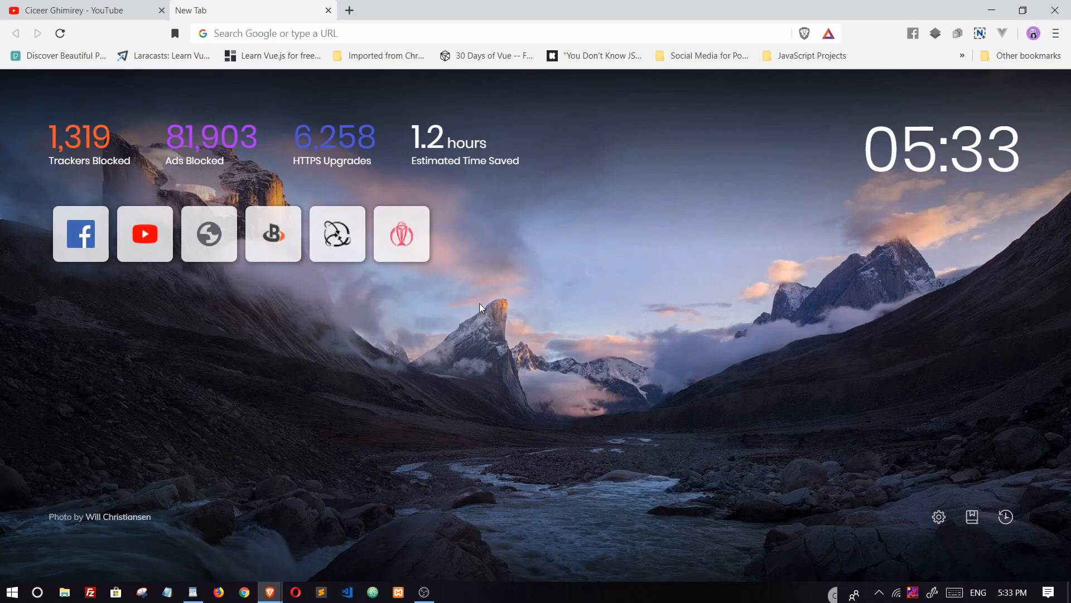
mouse_move(488, 387)
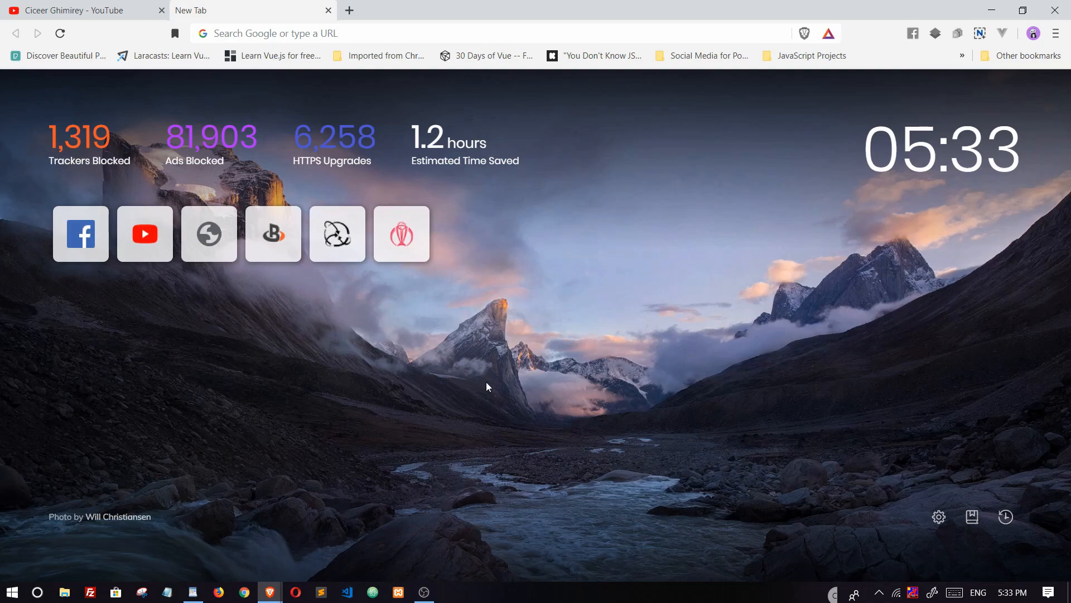
mouse_move(154, 281)
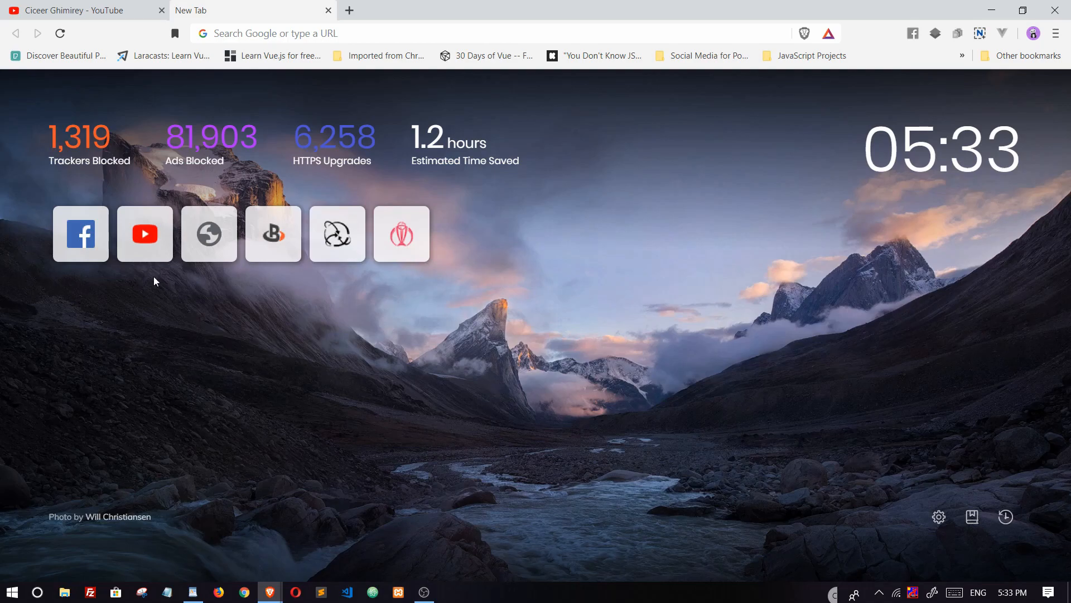
mouse_move(120, 154)
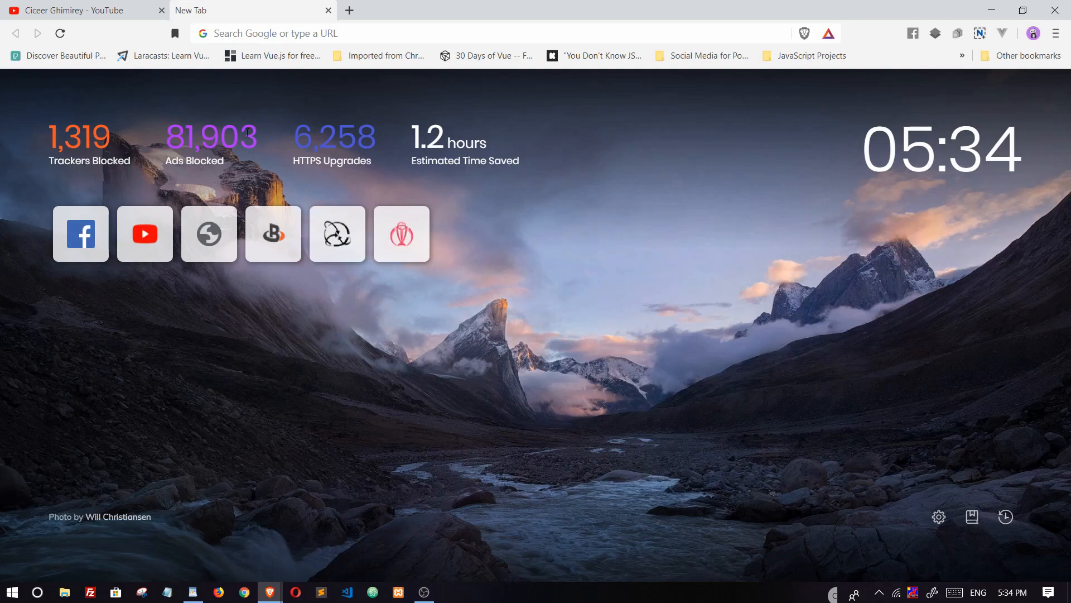
mouse_move(155, 136)
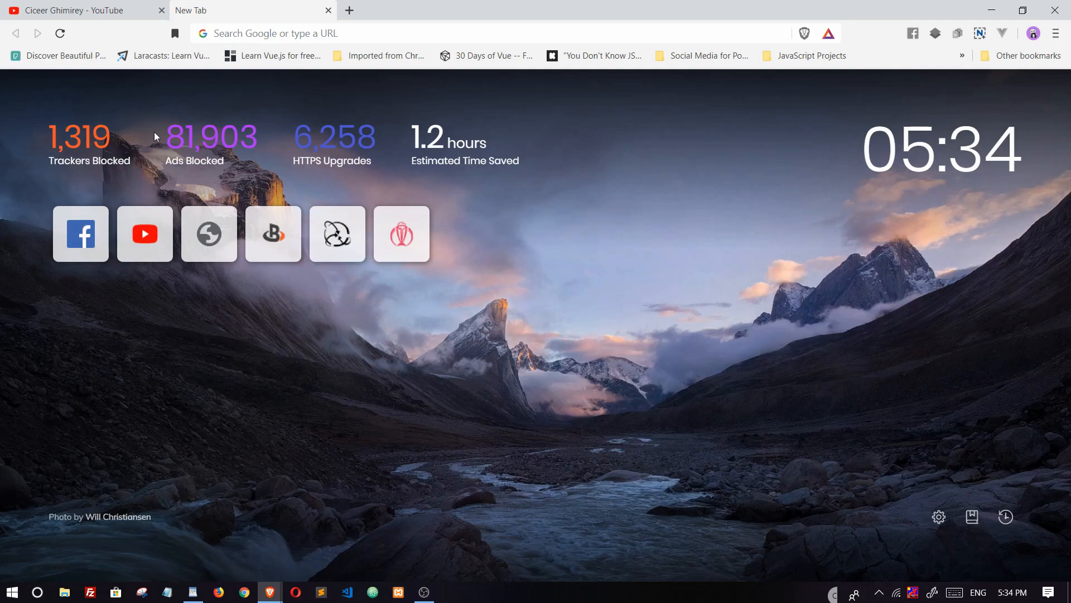
mouse_move(377, 145)
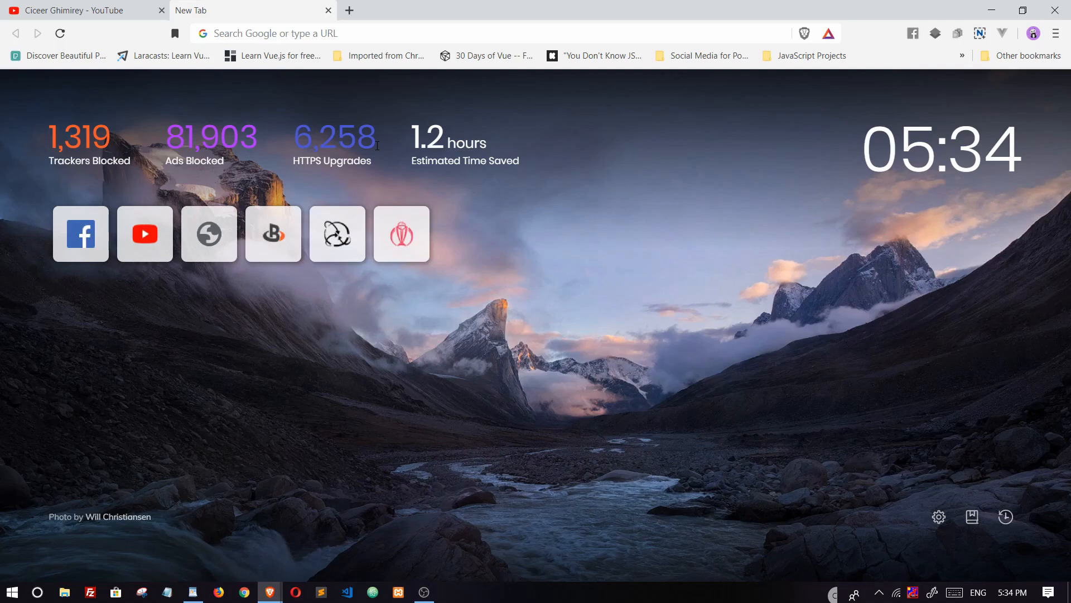
mouse_move(404, 136)
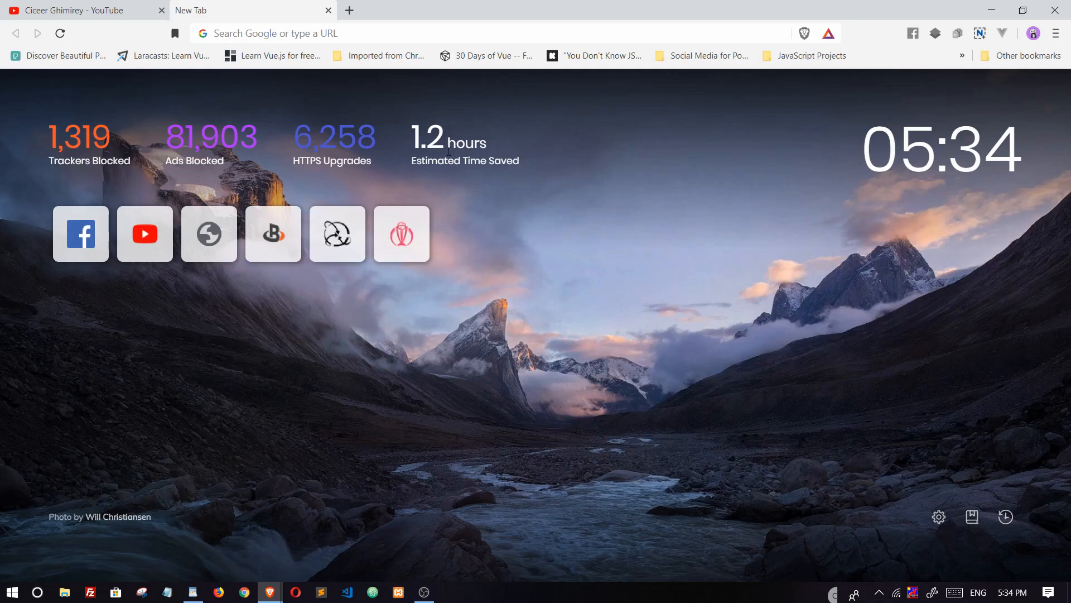
mouse_move(131, 424)
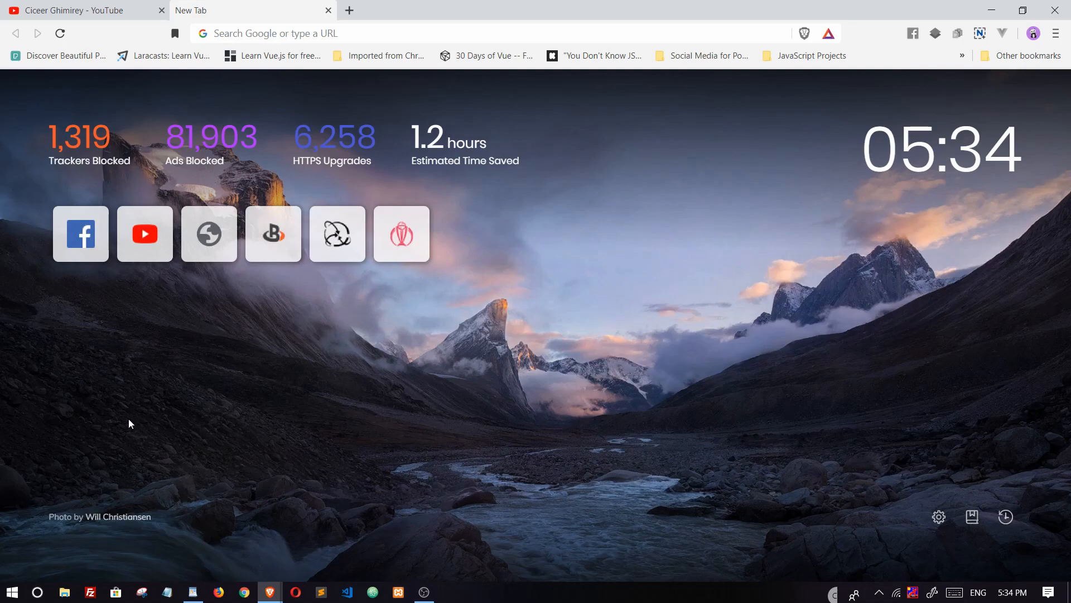
mouse_move(428, 458)
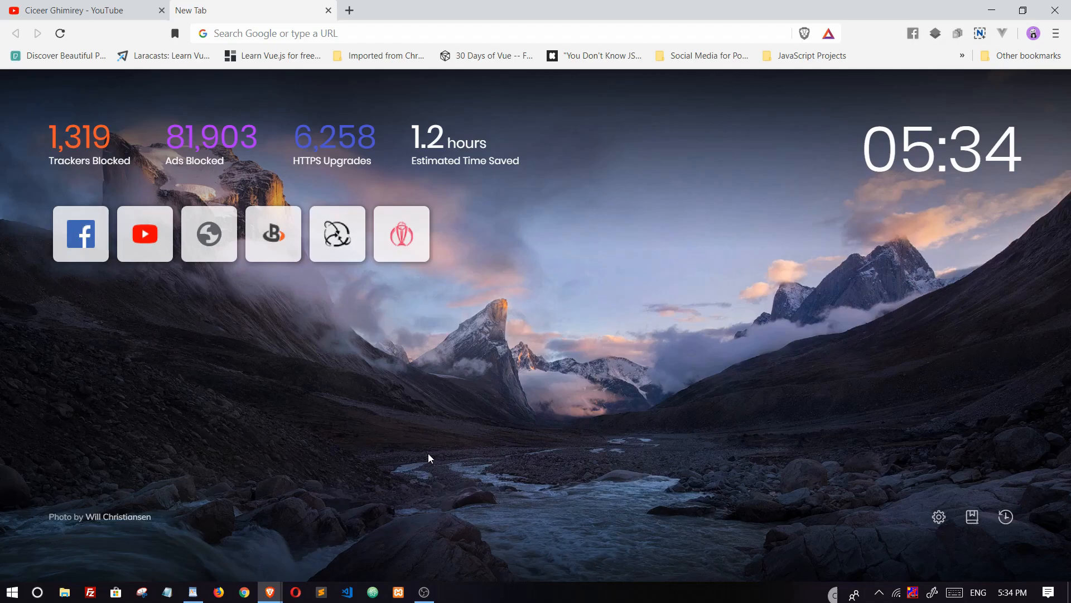
- Open two additional new tabs showing blocking stats over different background photos
click(349, 9)
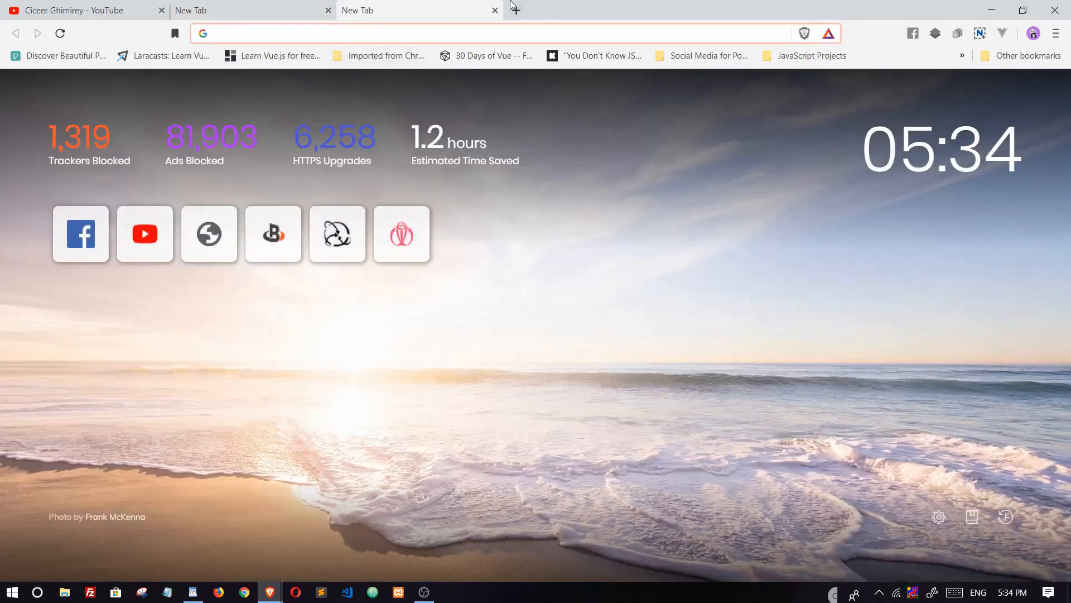
click(513, 10)
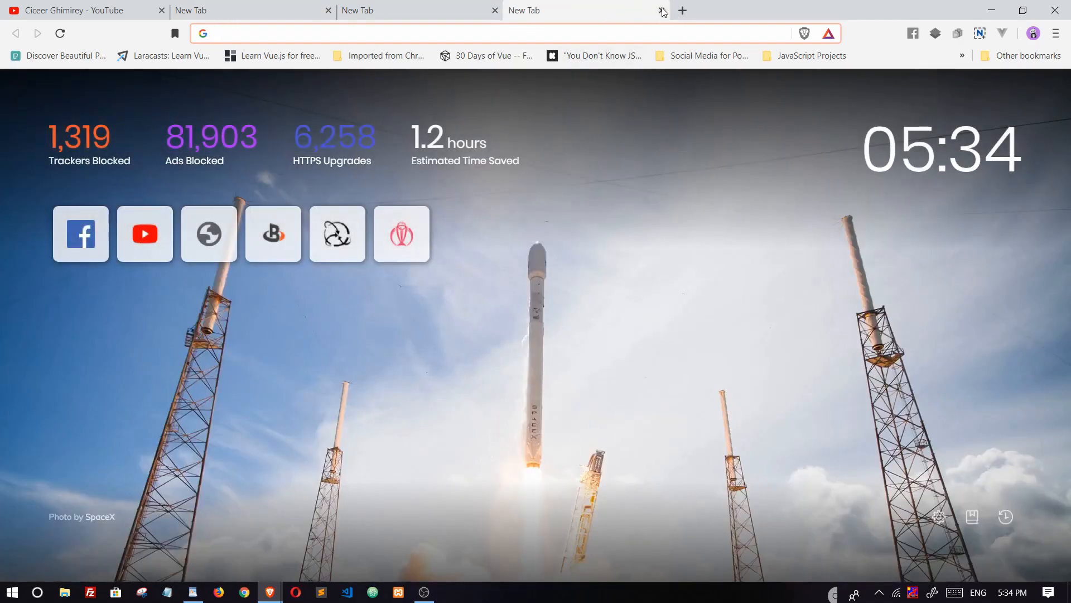
mouse_move(839, 205)
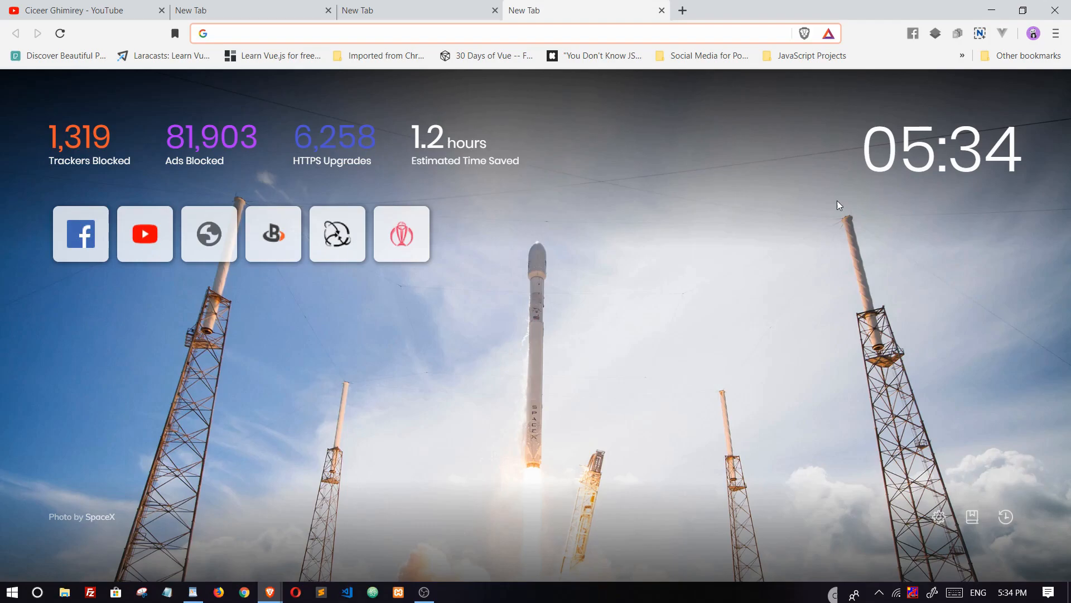
mouse_move(846, 221)
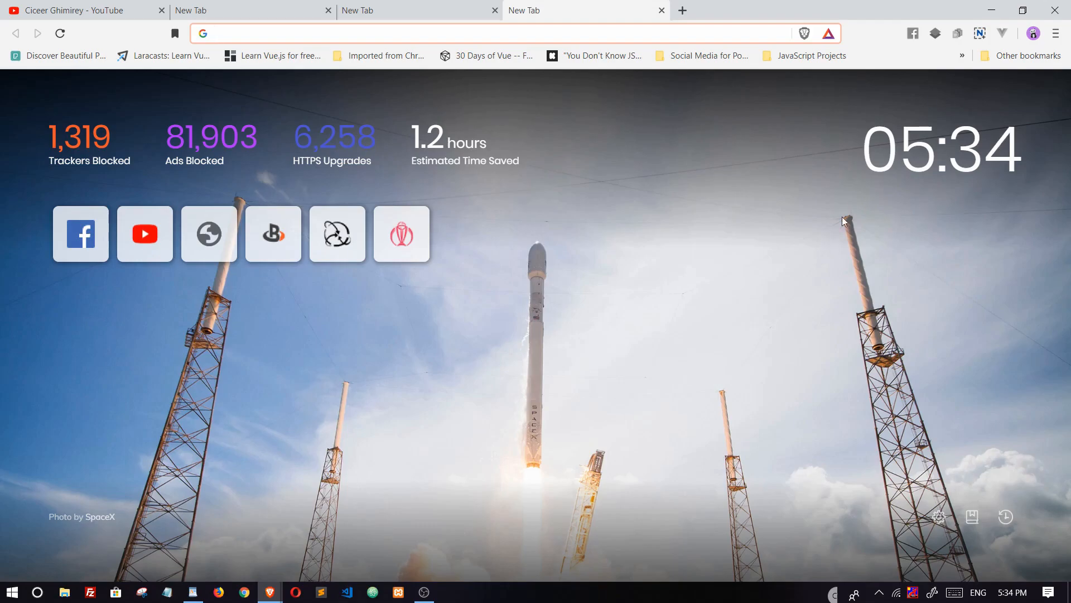
mouse_move(971, 518)
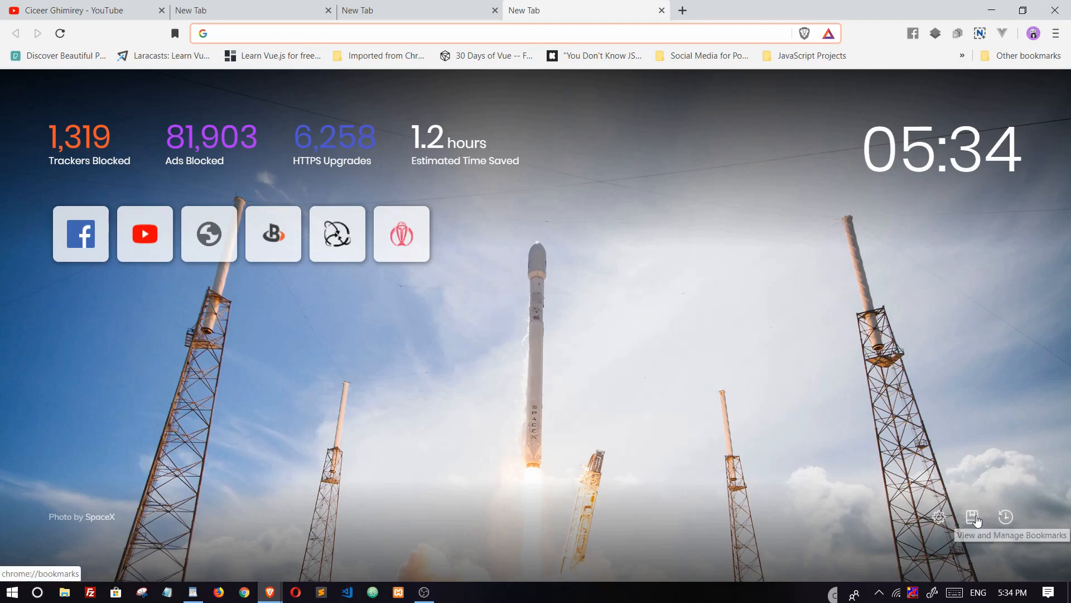
- Visit the History page and then the Bookmarks manager, closing each tab afterwards
click(1004, 517)
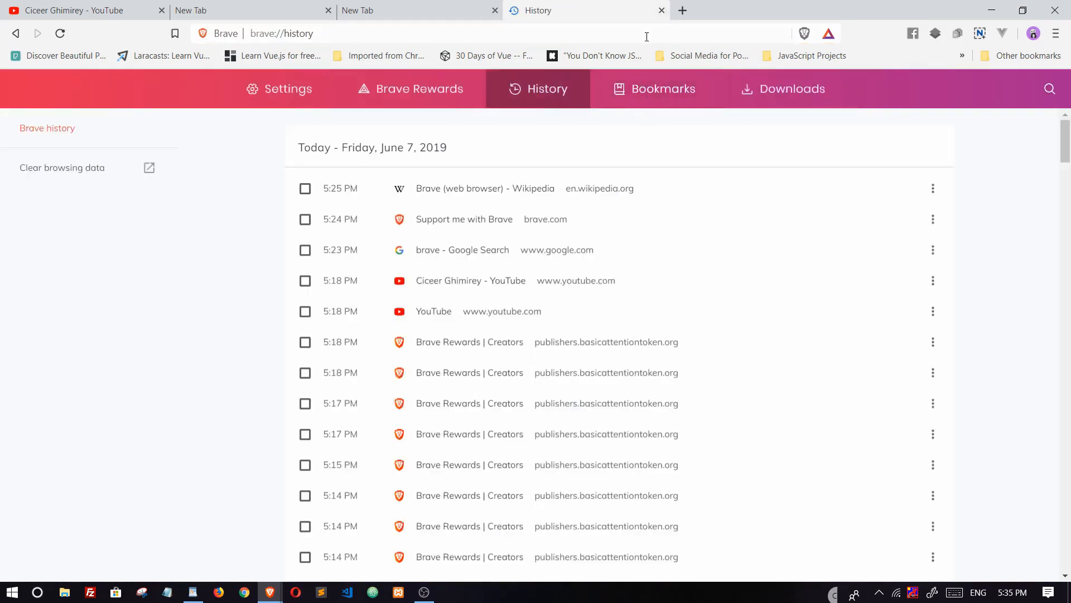
click(660, 10)
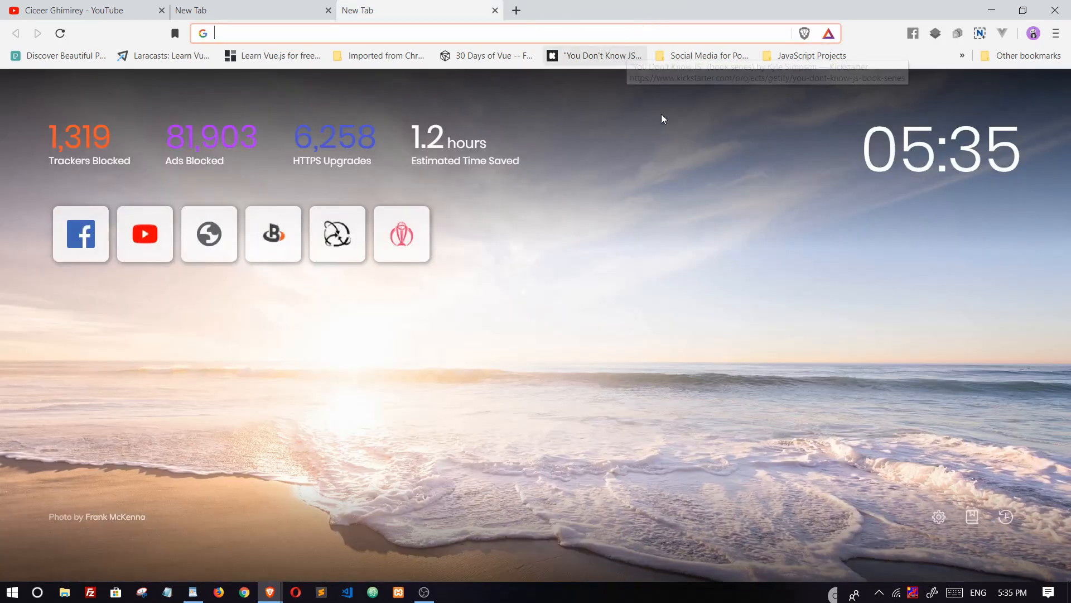
mouse_move(972, 517)
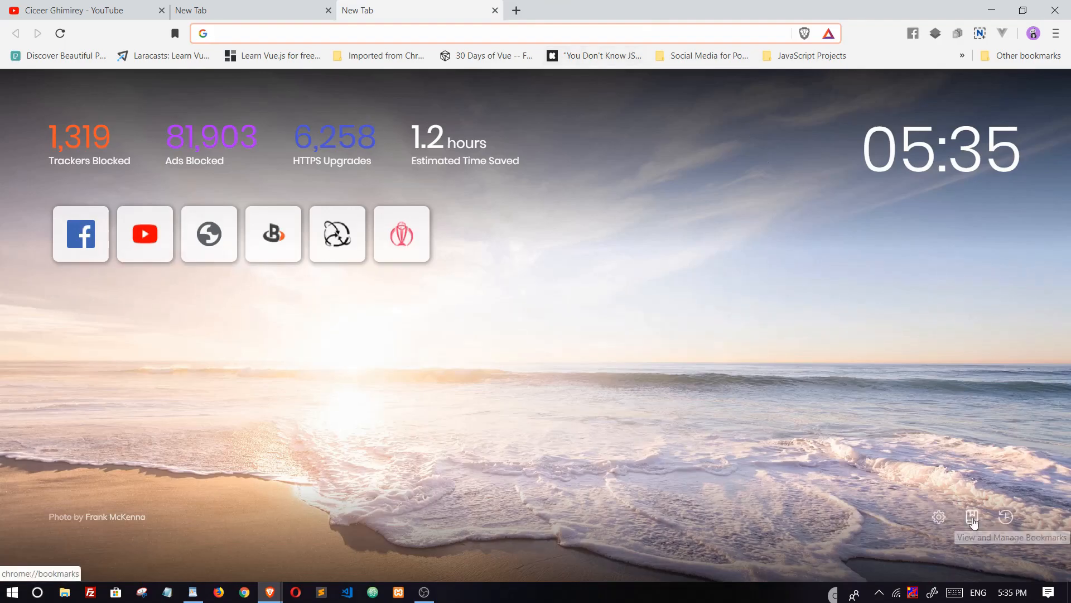
click(971, 516)
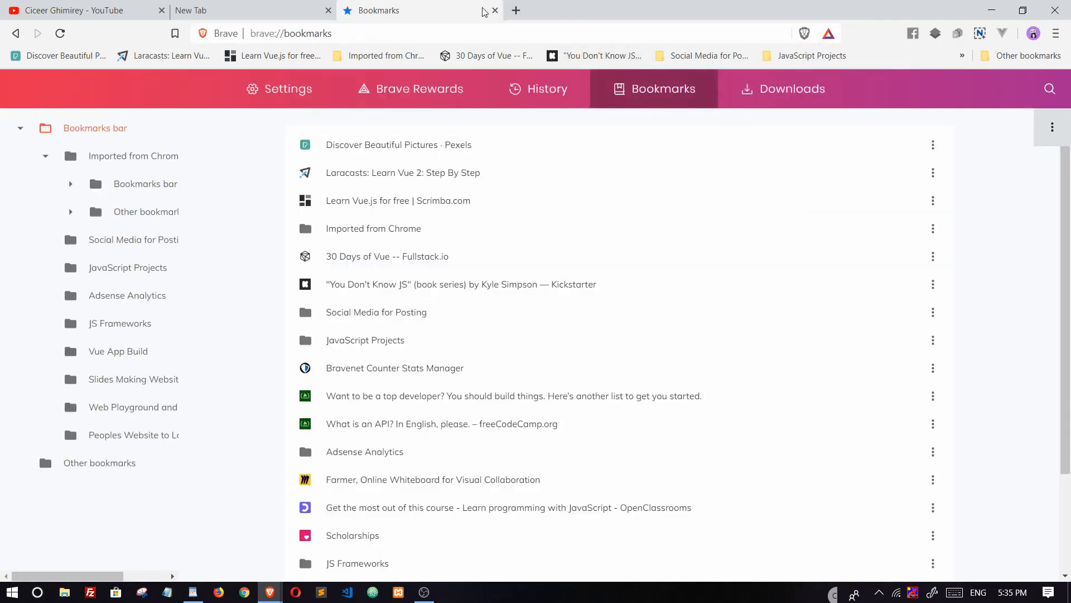
click(495, 9)
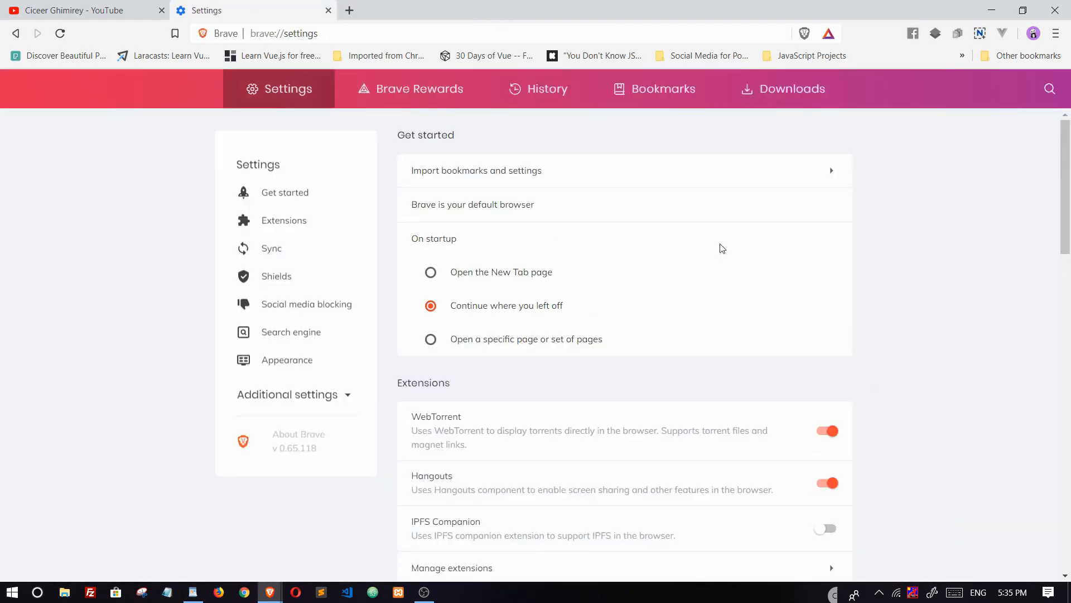
mouse_move(374, 293)
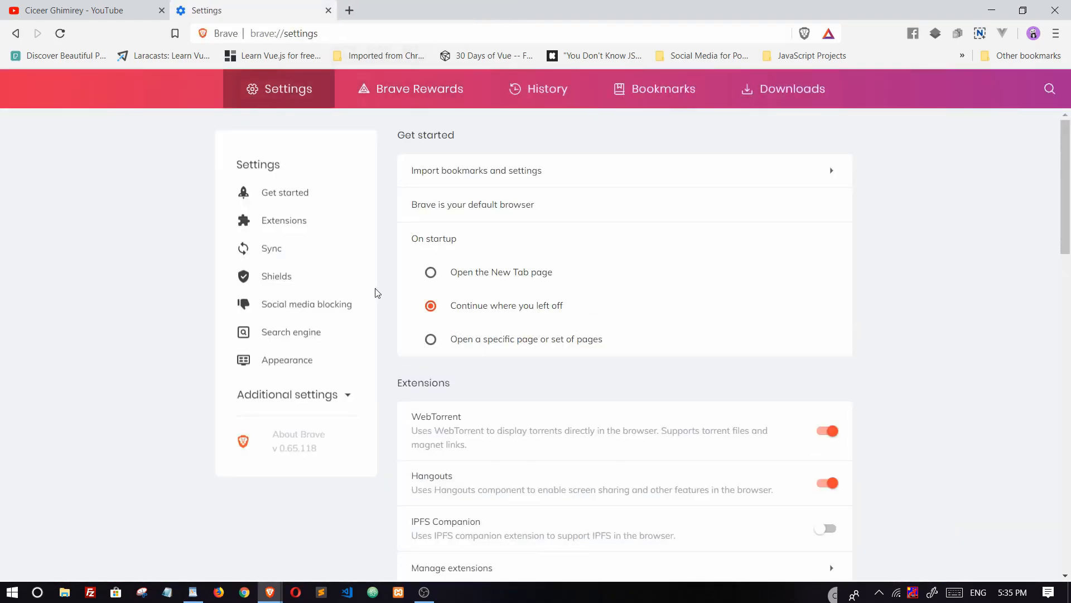
mouse_move(283, 220)
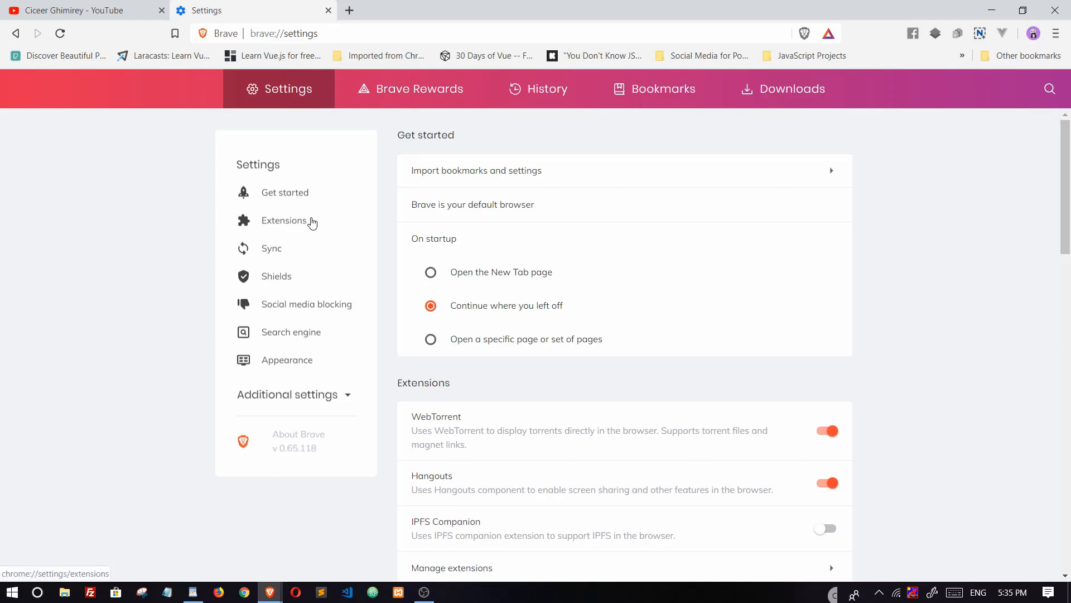
- Jump to the Extensions settings (WebTorrent, Hangouts, IPFS Companion), then to Appearance settings
click(284, 220)
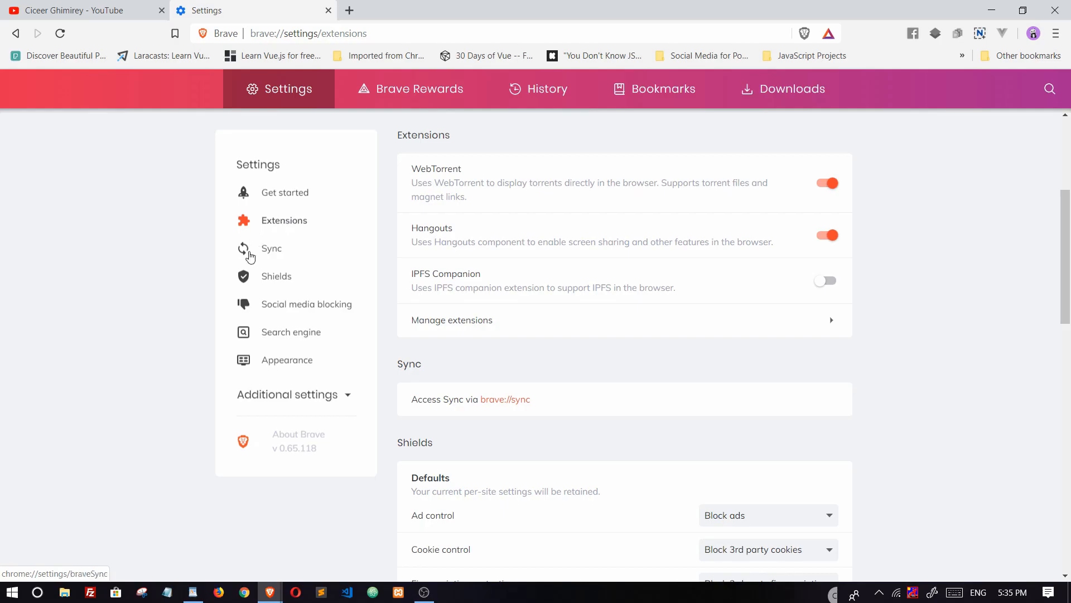
mouse_move(262, 256)
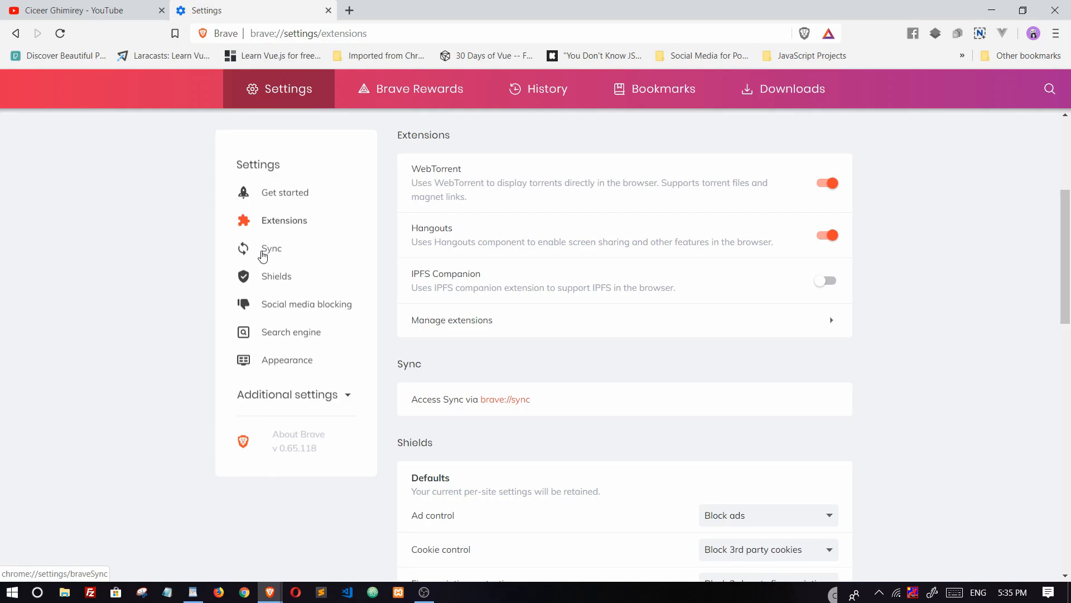
mouse_move(326, 261)
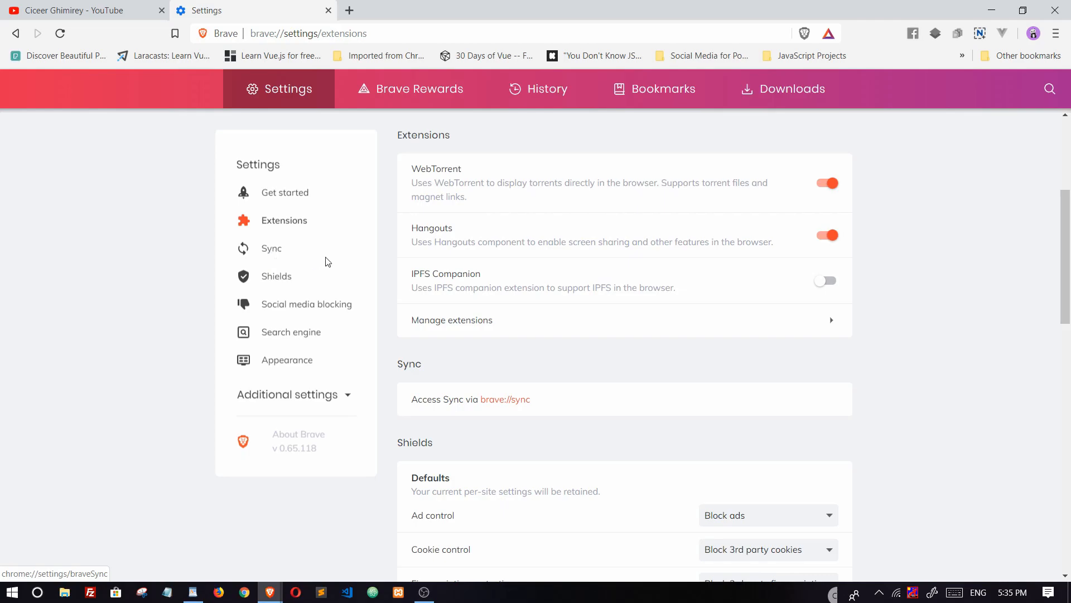
mouse_move(307, 304)
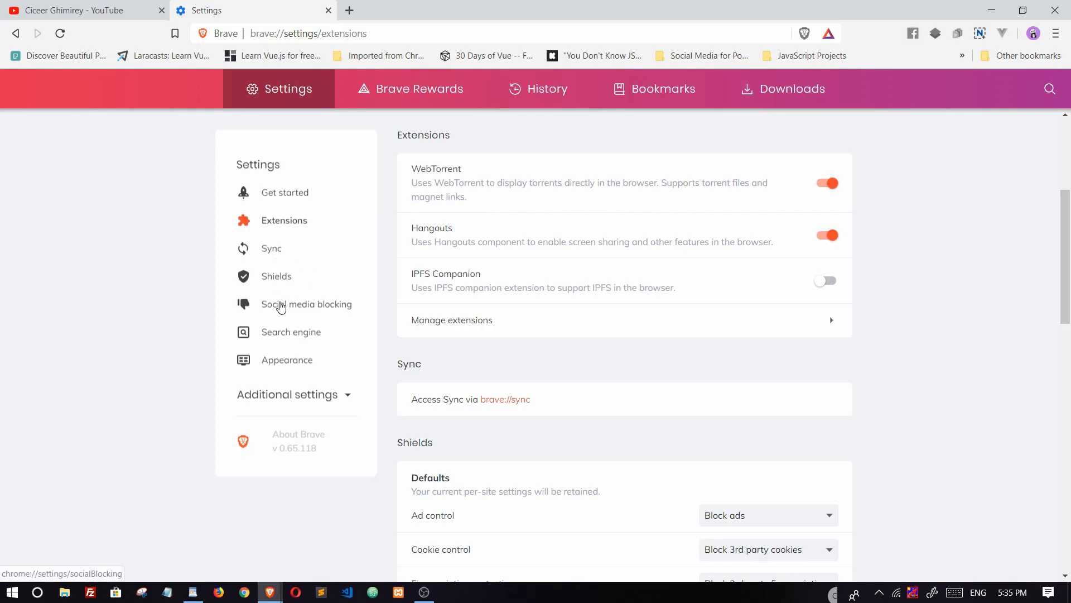
mouse_move(291, 334)
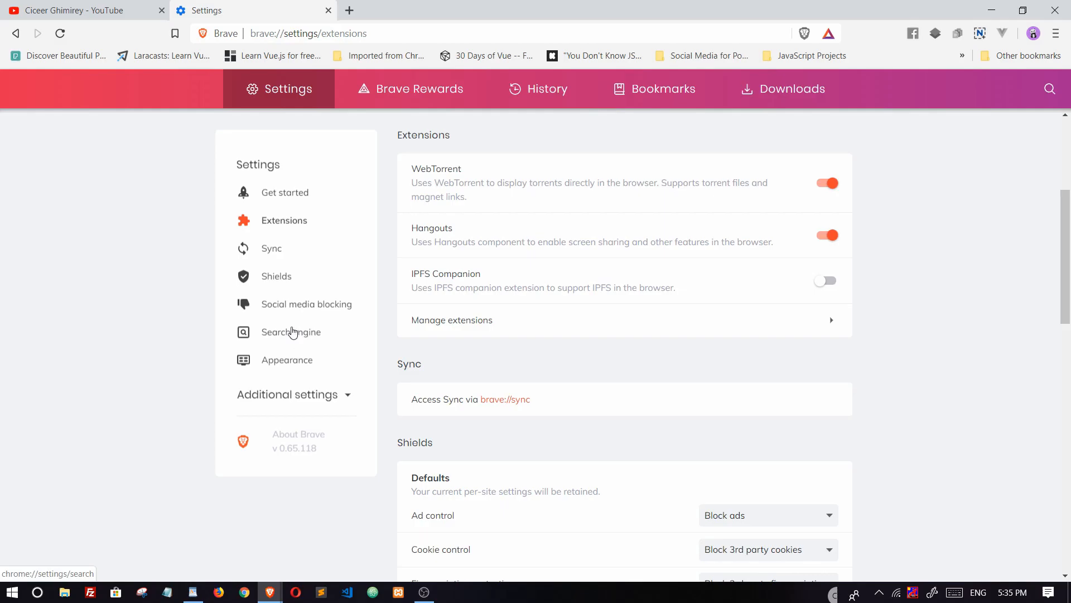
mouse_move(286, 360)
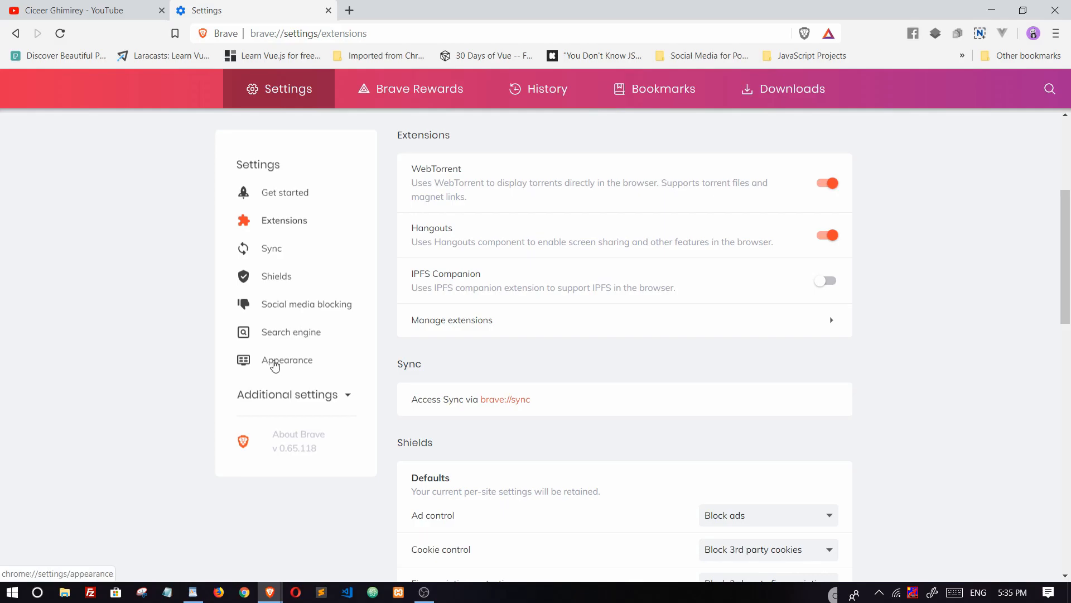
click(287, 359)
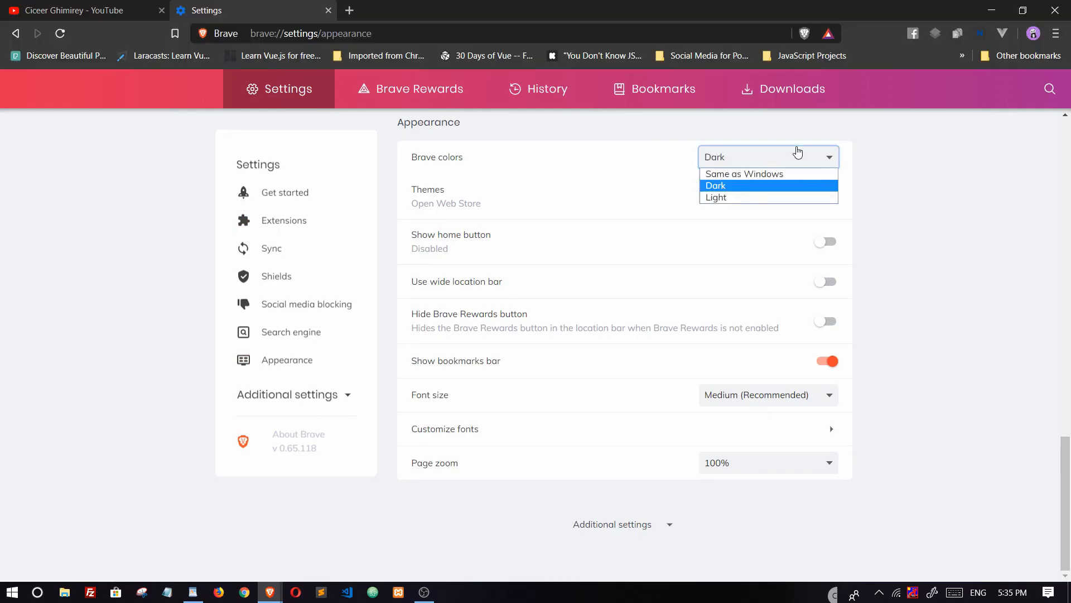
- Set Brave colors back to Light, then browse the Search engine and Shields settings
click(716, 197)
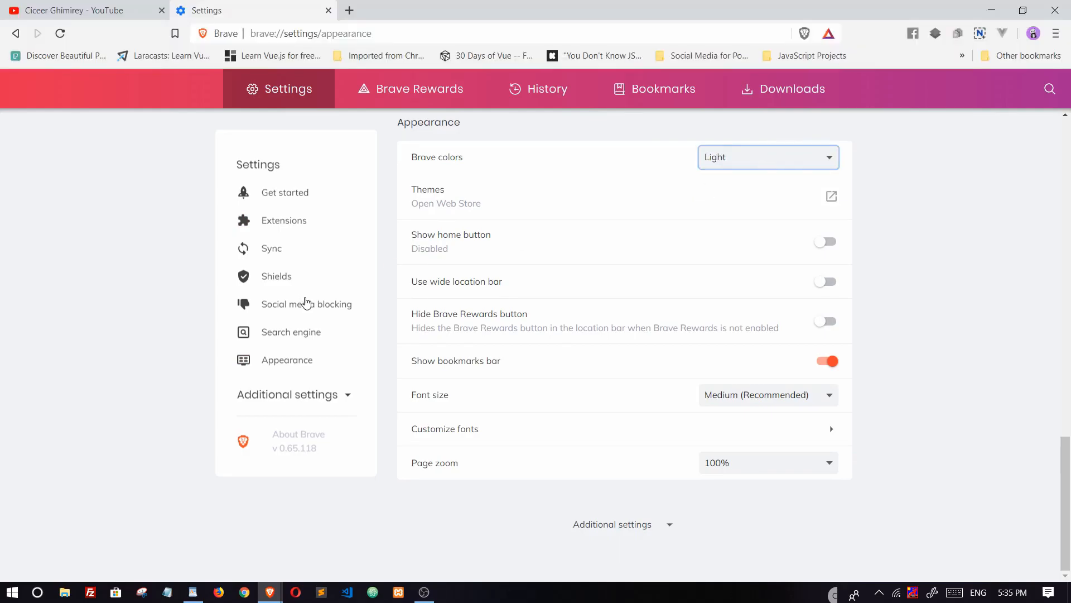
mouse_move(605, 407)
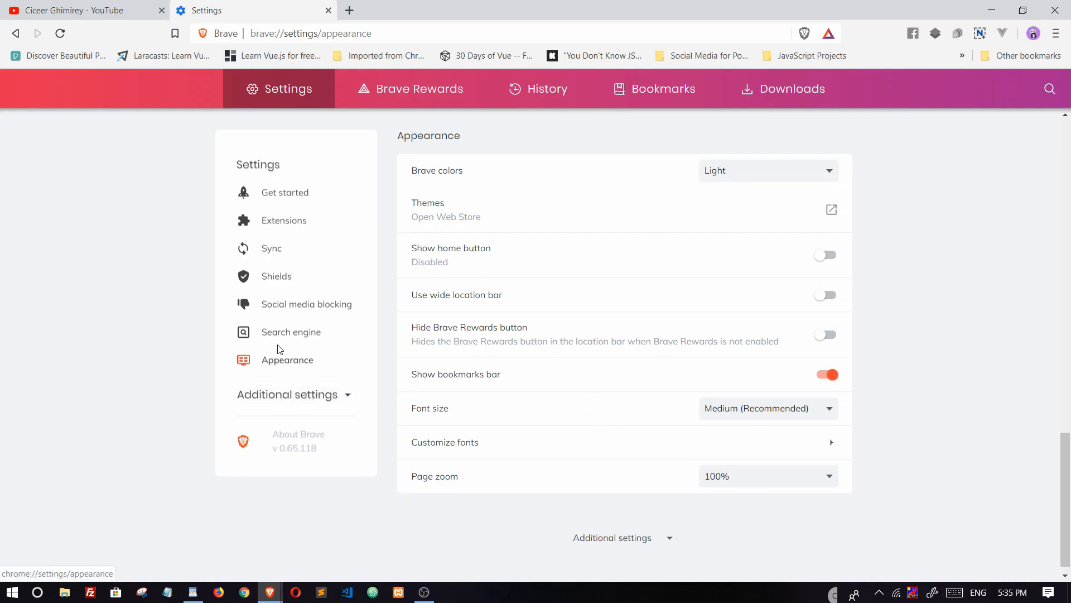
click(290, 331)
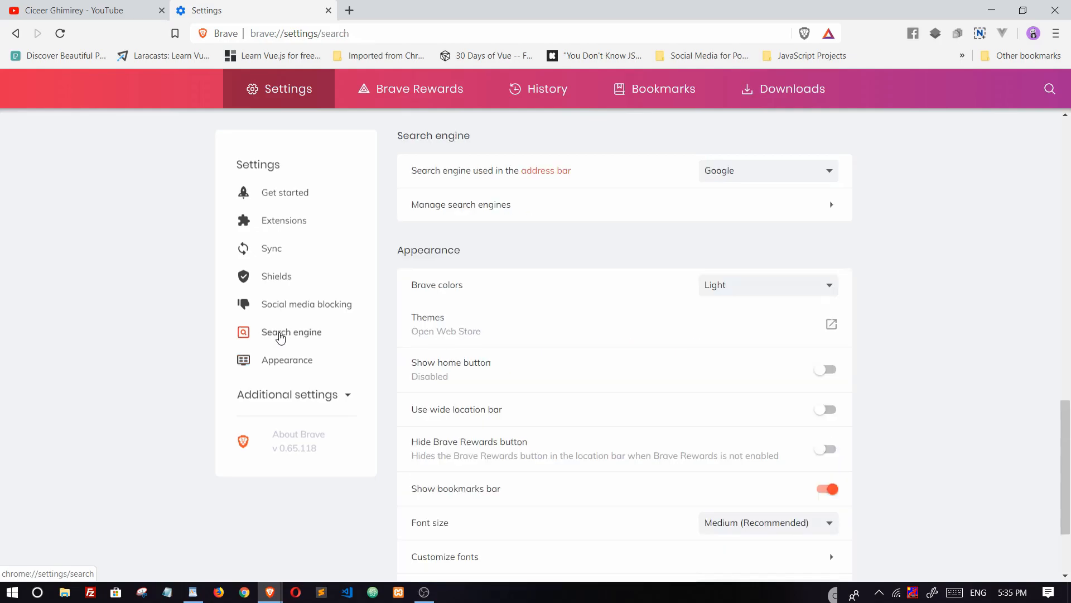
scroll(down, 3)
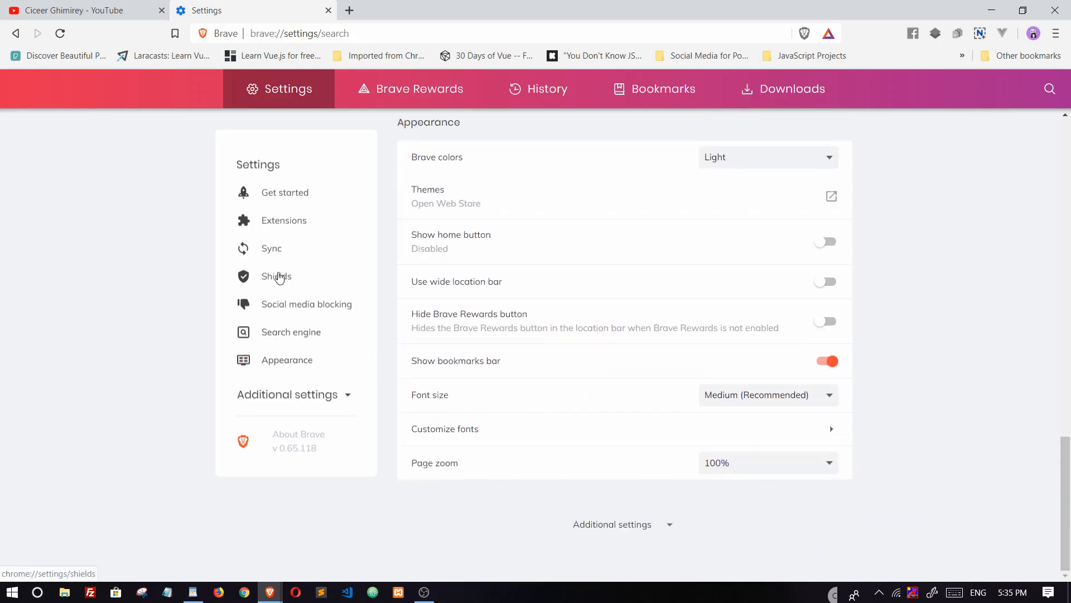
click(276, 276)
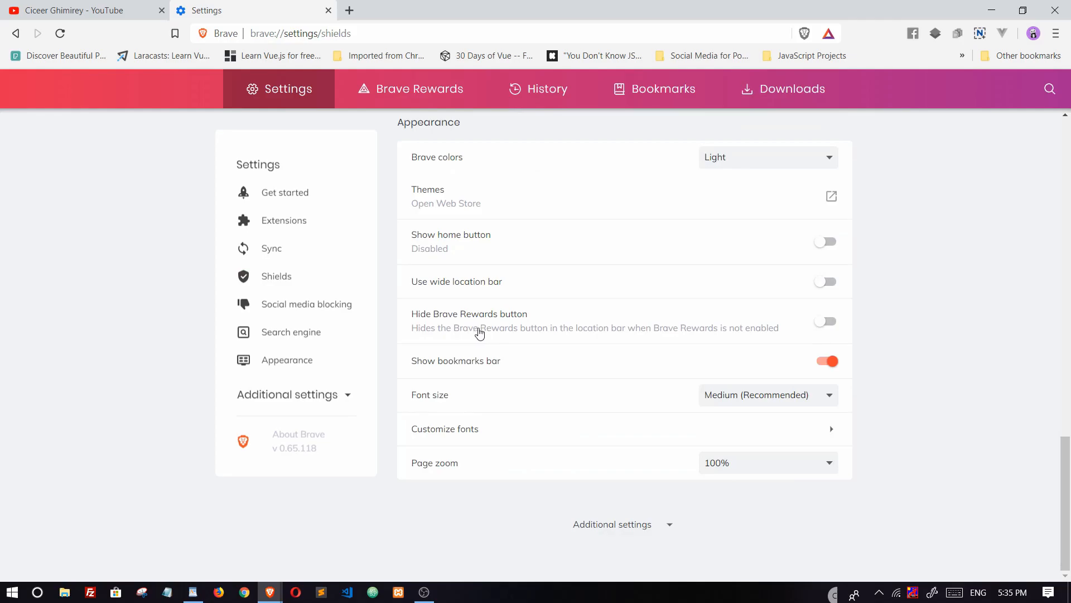
mouse_move(271, 247)
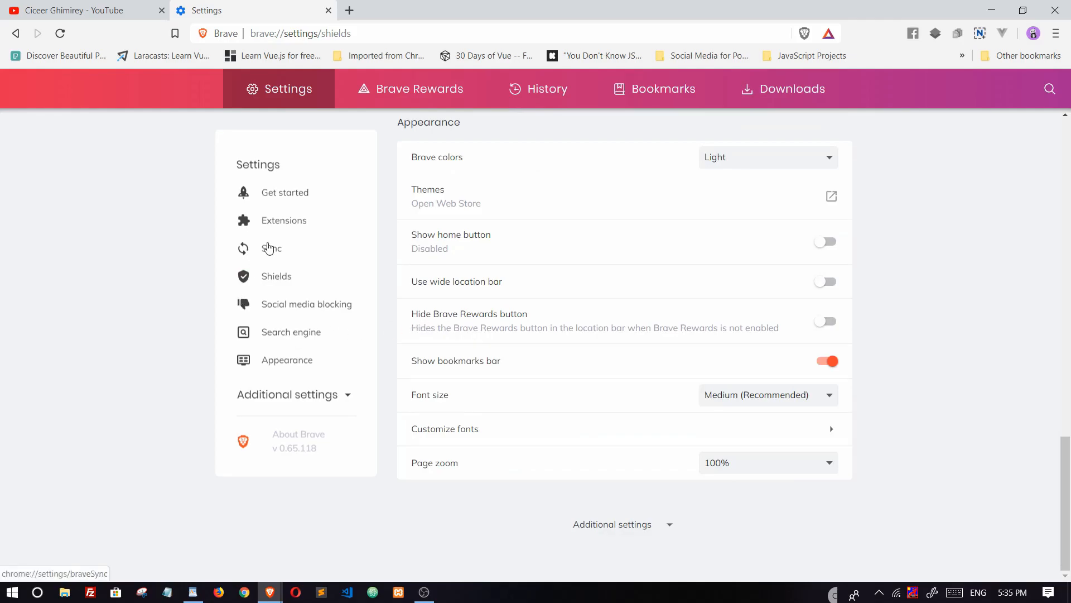
scroll(up, 3)
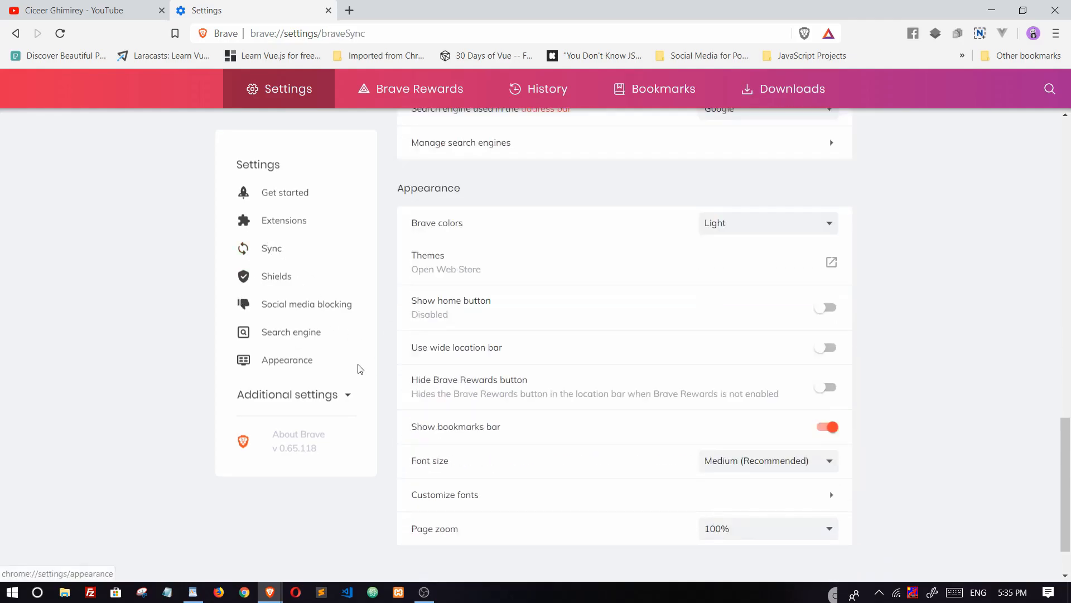
scroll(up, 3)
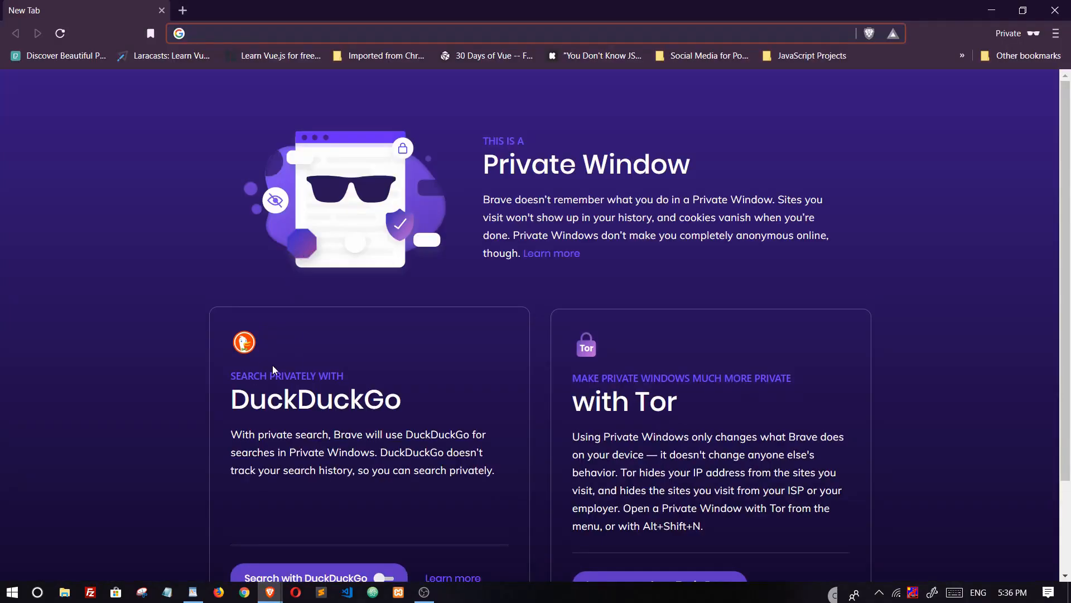
- Scroll the private window down to the DuckDuckGo search and Tor cards
scroll(down, 3)
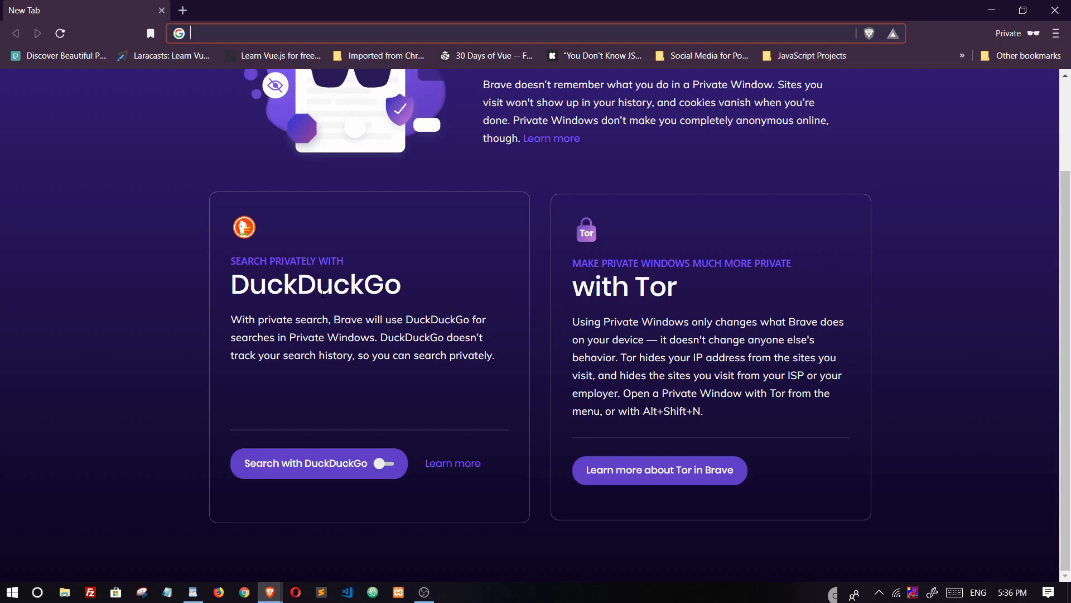
mouse_move(506, 313)
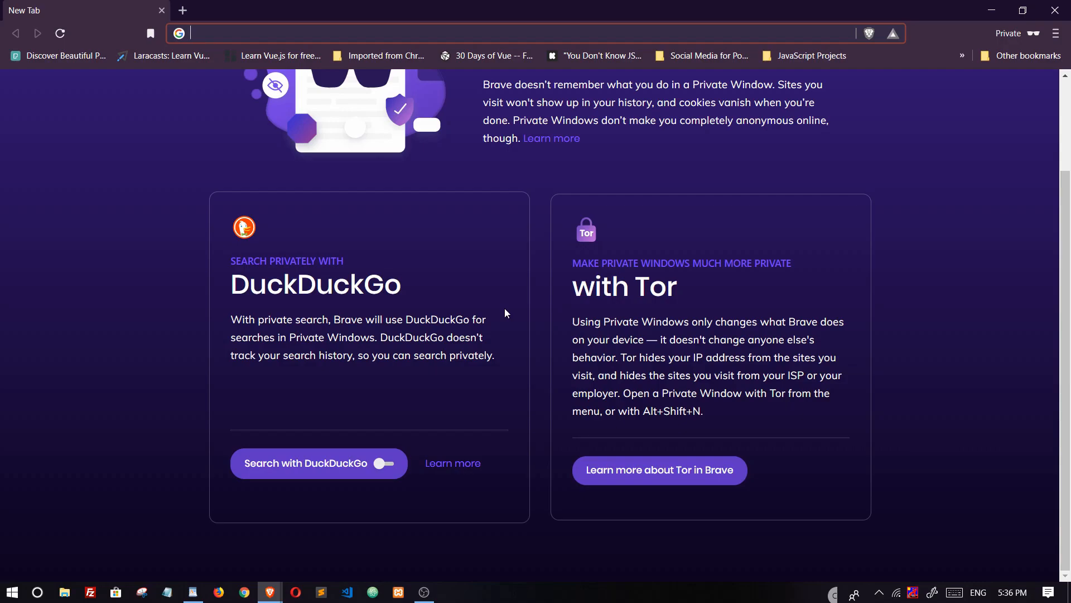